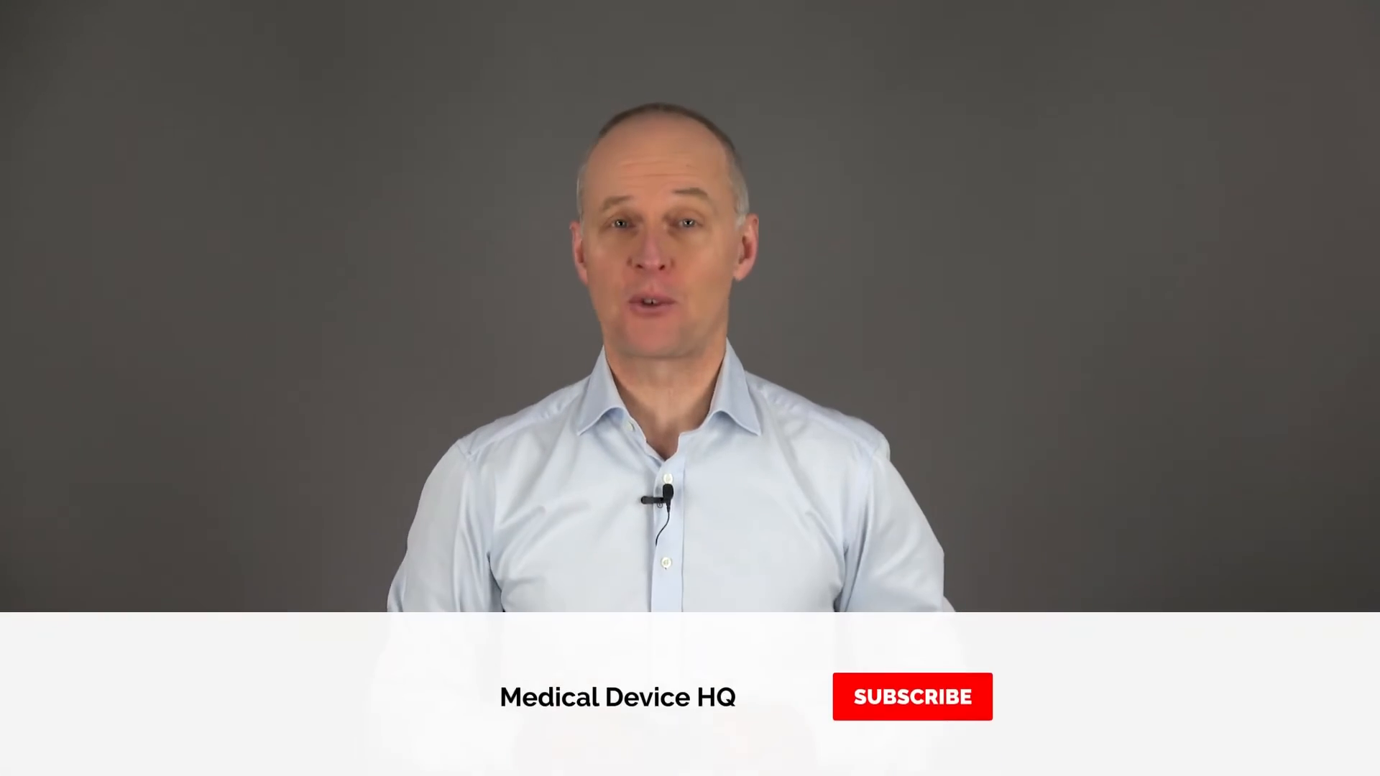
pyautogui.click(912, 696)
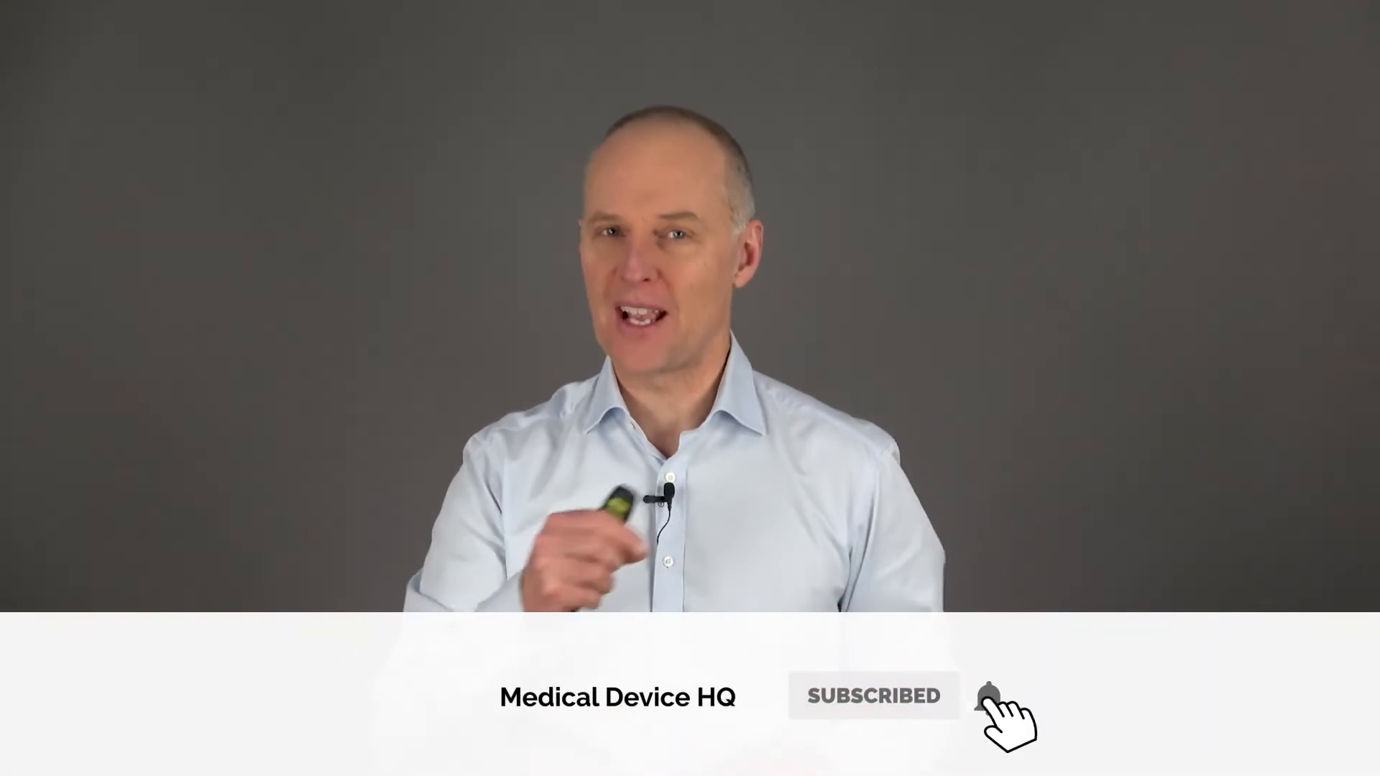